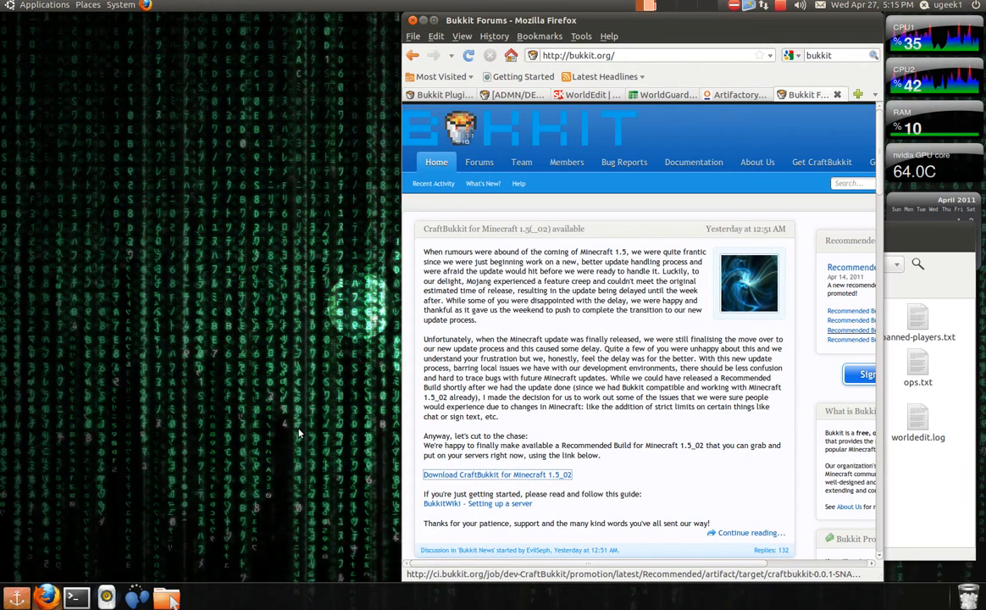
mouse_move(339, 392)
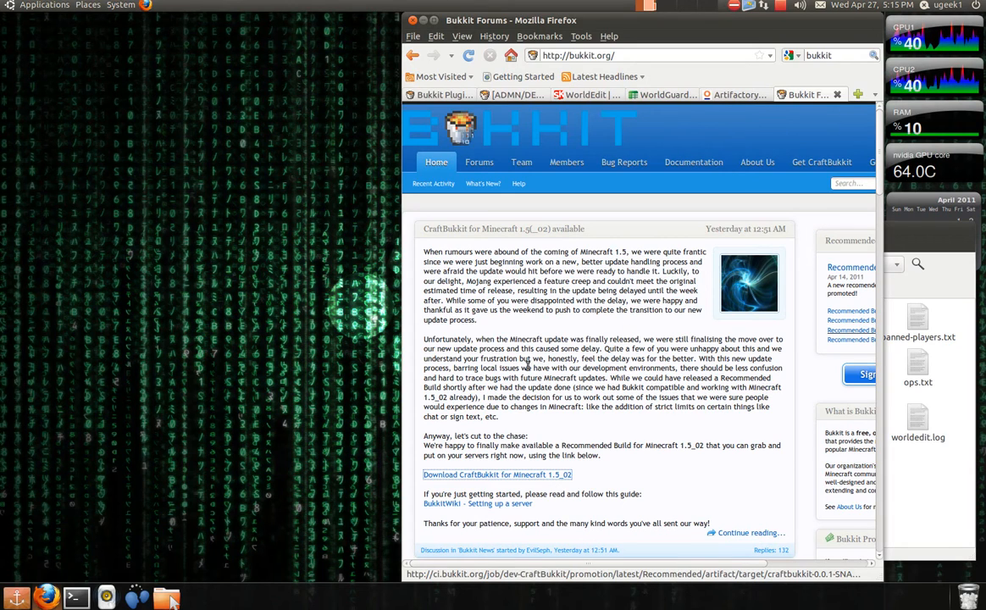
mouse_move(603, 388)
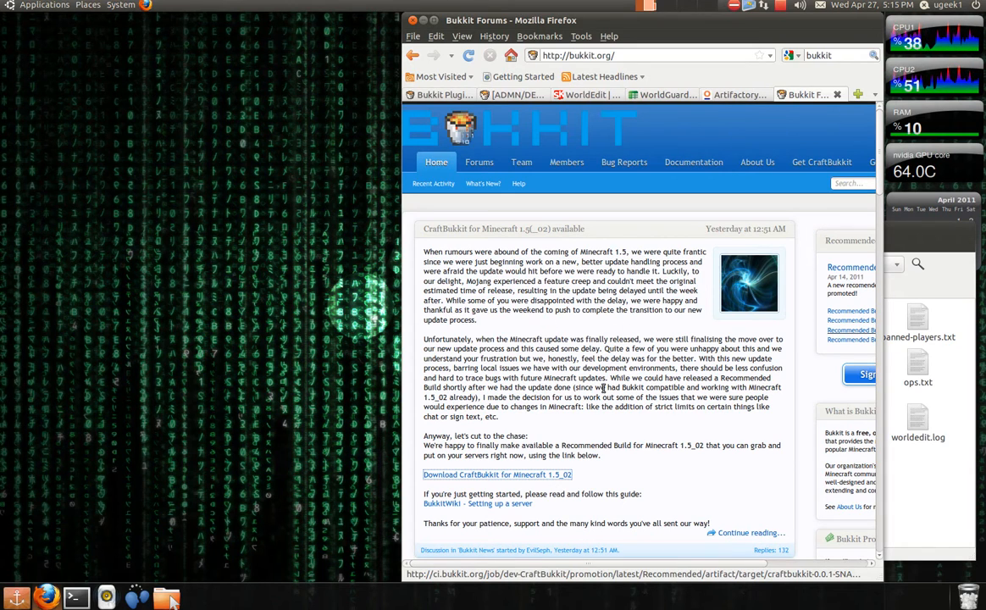
Download the recommended CraftBukkit jar for Minecraft 1.5_02 from the Bukkit forums.
click(497, 475)
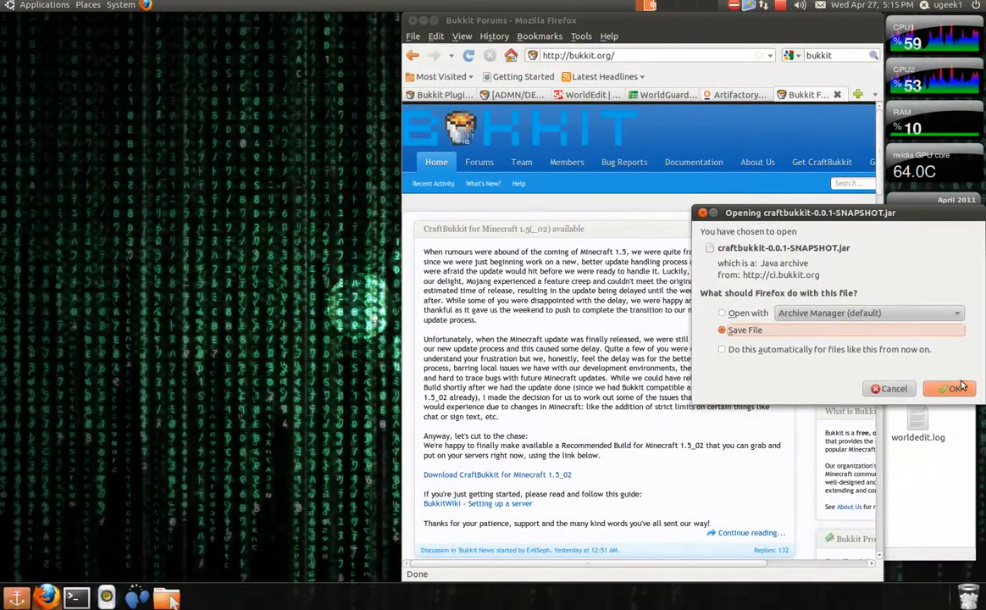
Save the CraftBukkit jar and use it to replace the old jar in the minecraft folder.
click(948, 387)
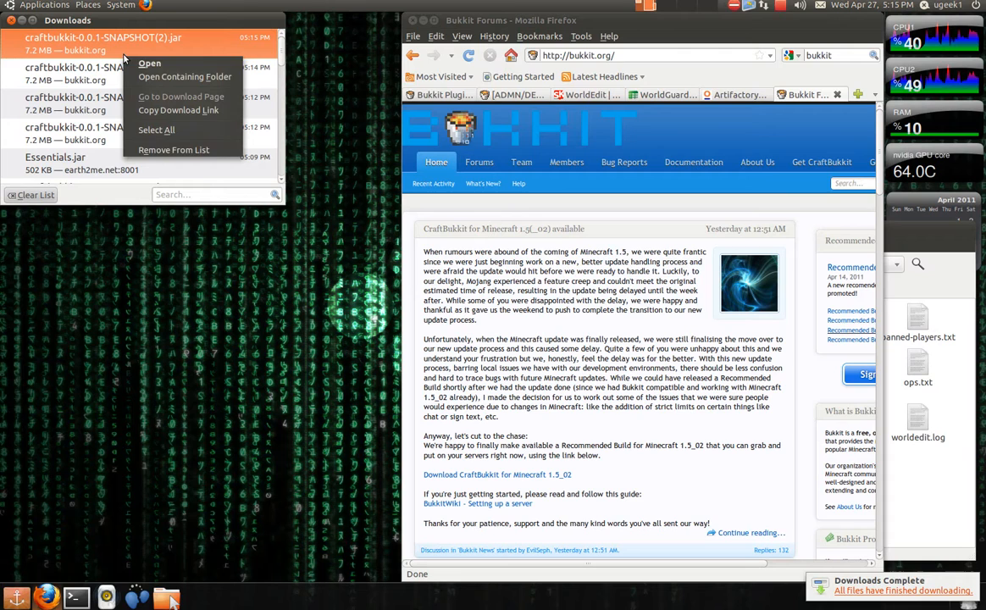
click(185, 77)
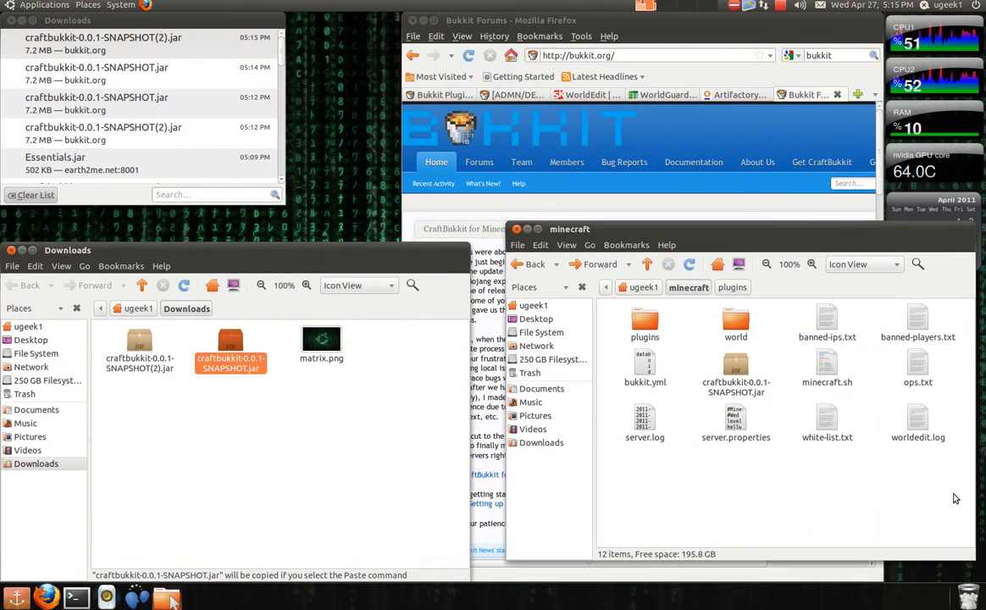
click(735, 366)
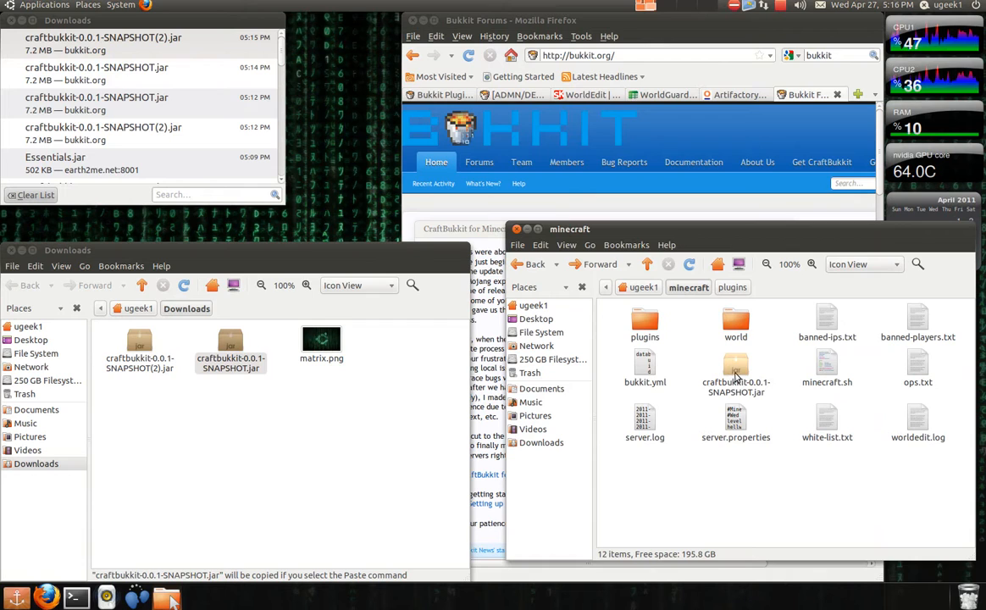
click(735, 366)
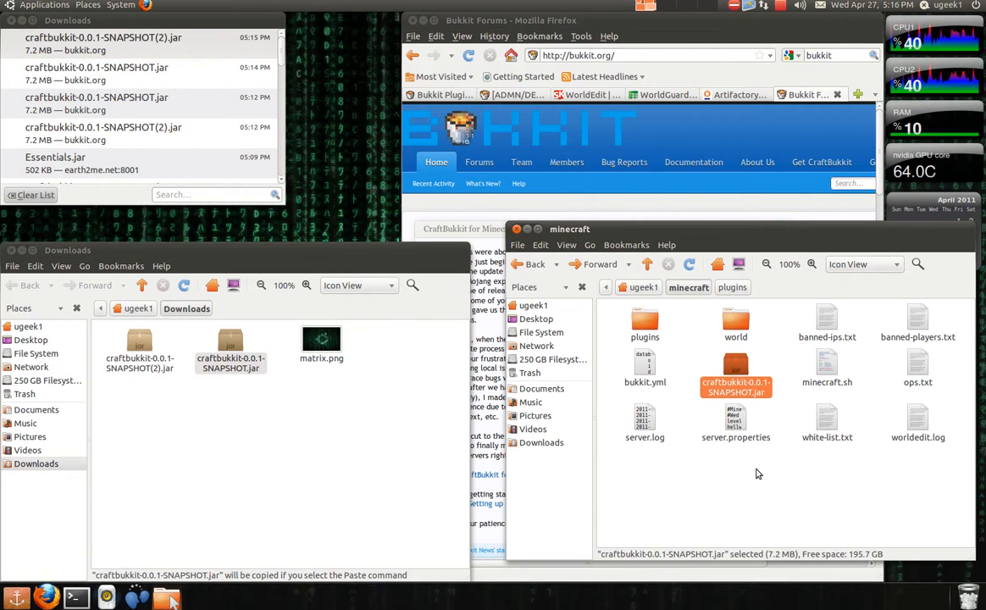
click(139, 344)
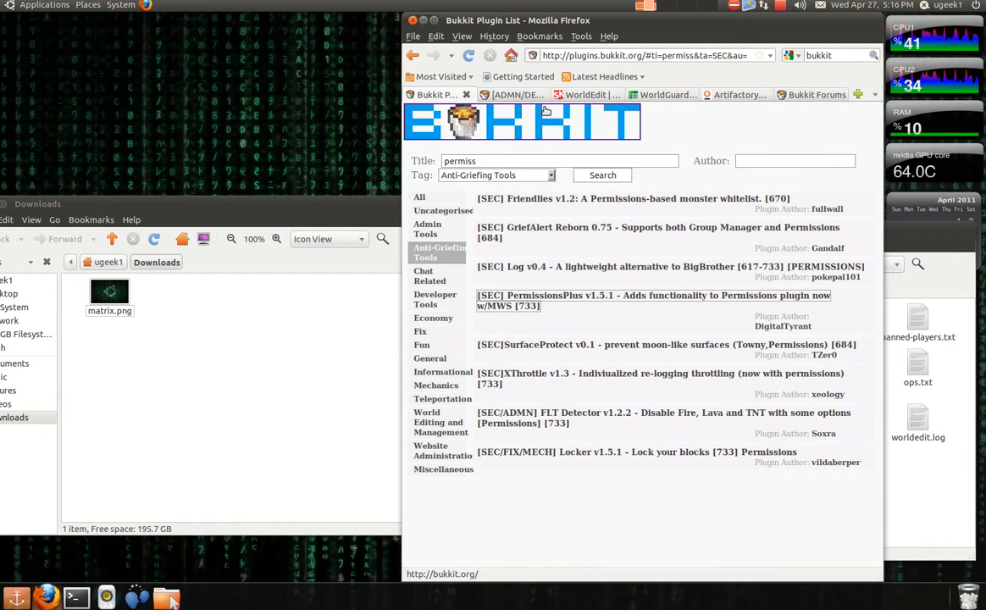
mouse_move(678, 113)
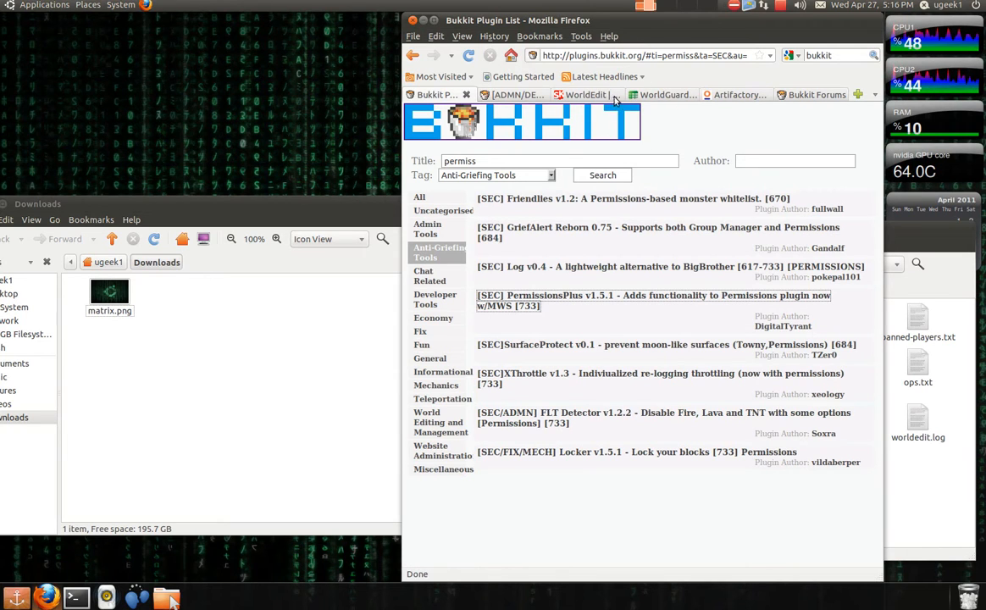
Go to the essentials-2.2 Artifactory listing and download Essentials.jar.
click(582, 94)
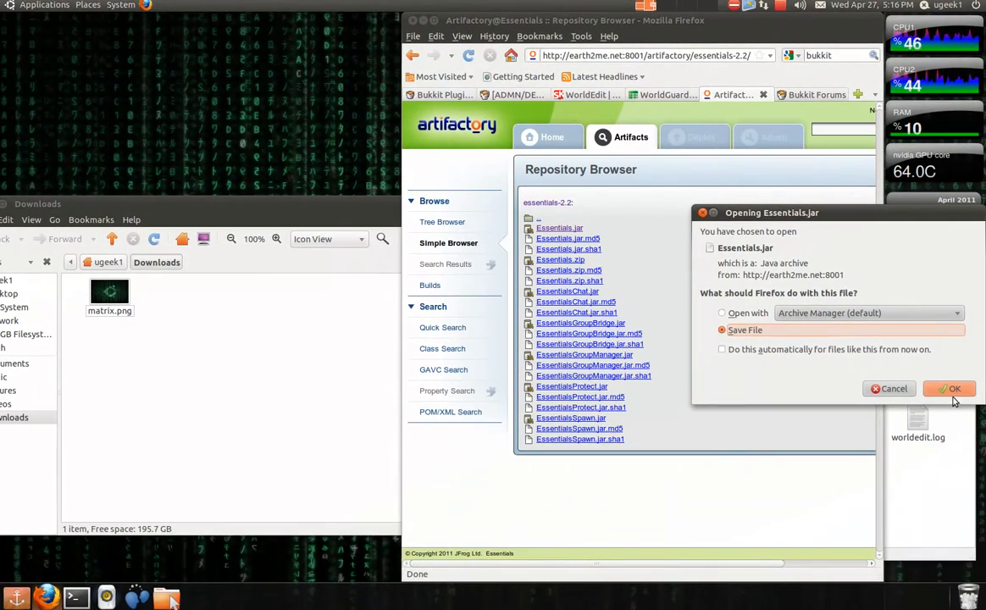
Save Essentials.jar, then download and save Permissions 2.7 as Permissions-bin.zip.
click(948, 388)
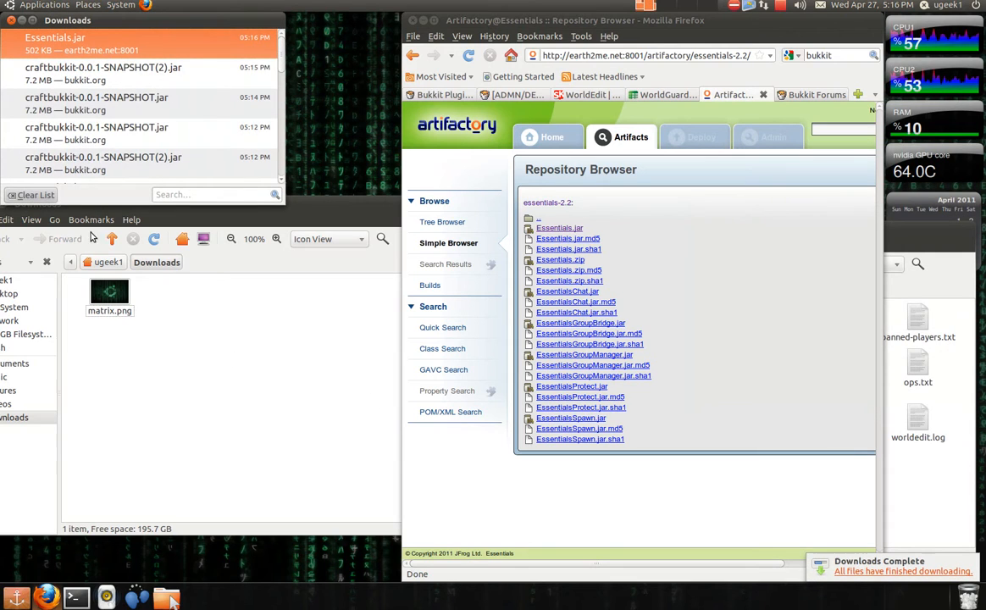
right_click(55, 43)
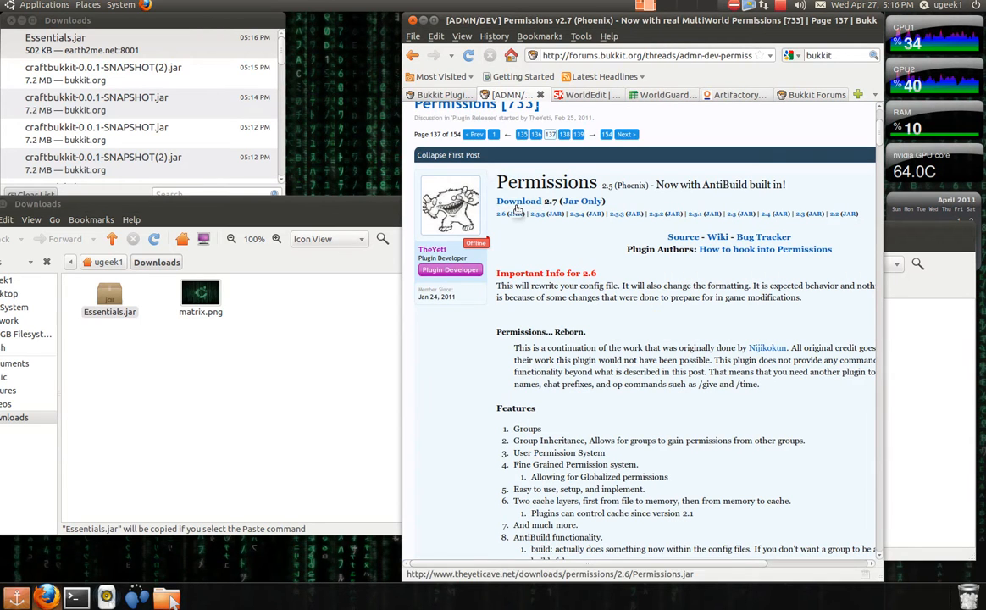
click(501, 212)
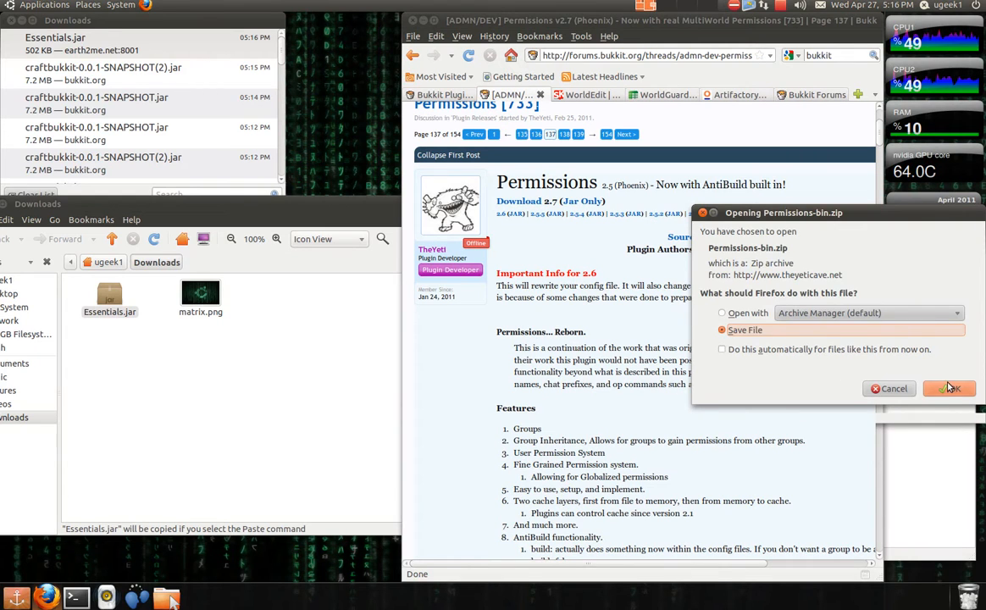
click(948, 388)
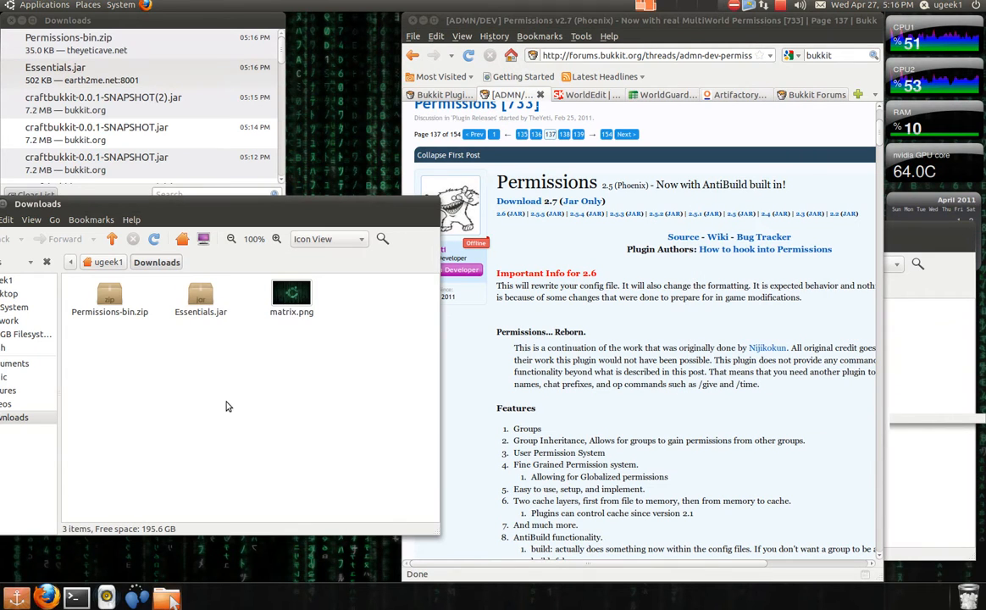
Extract Permissions-bin.zip into Downloads and open the Permissions-bin folder.
click(109, 300)
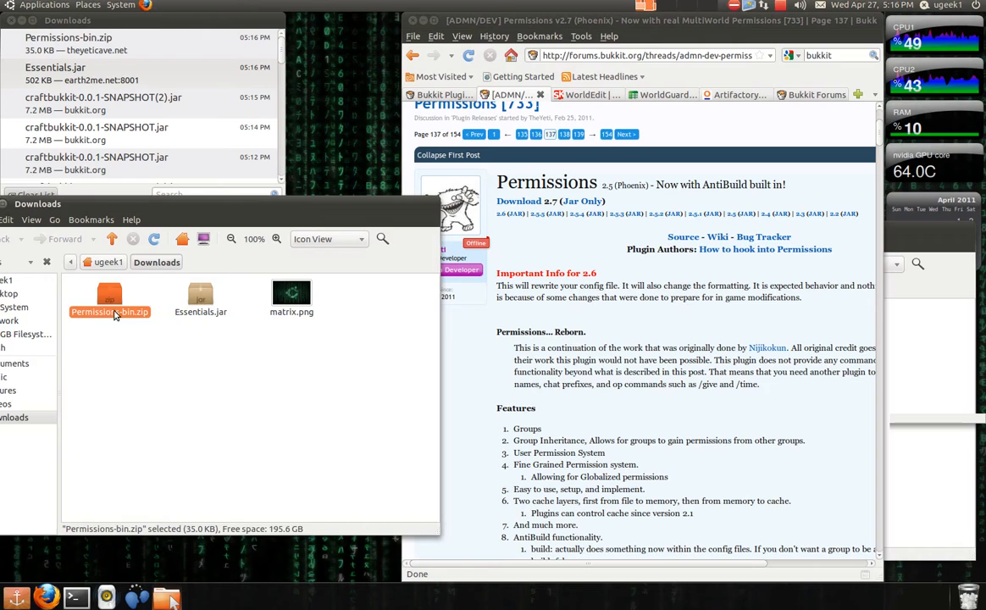
right_click(109, 301)
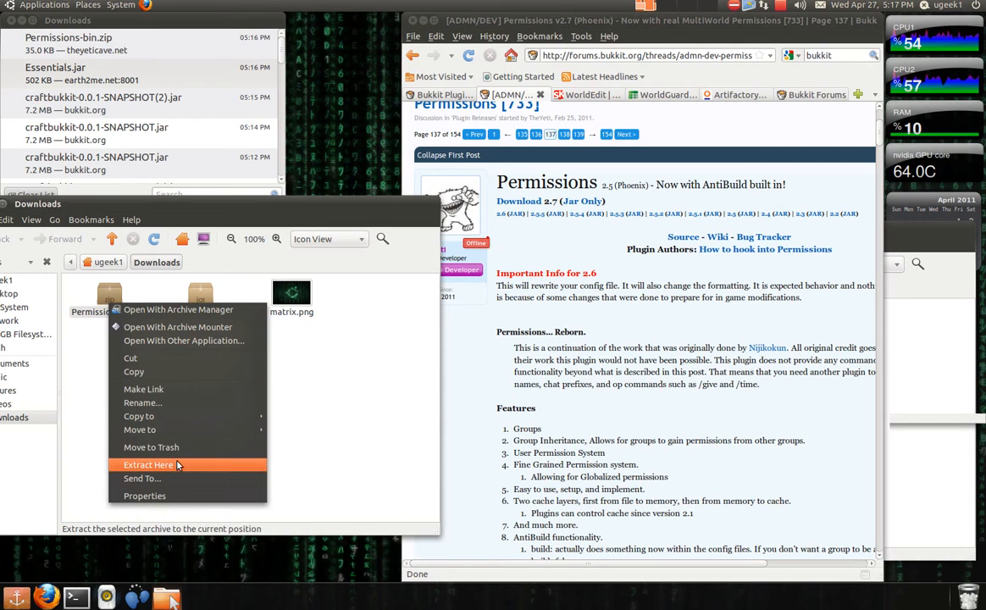
click(148, 464)
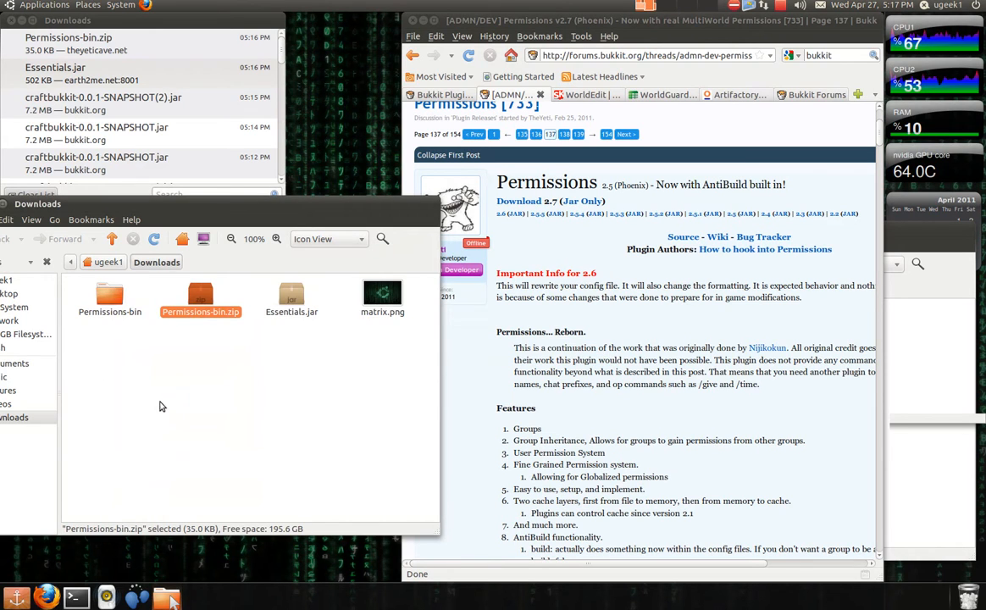
double_click(201, 301)
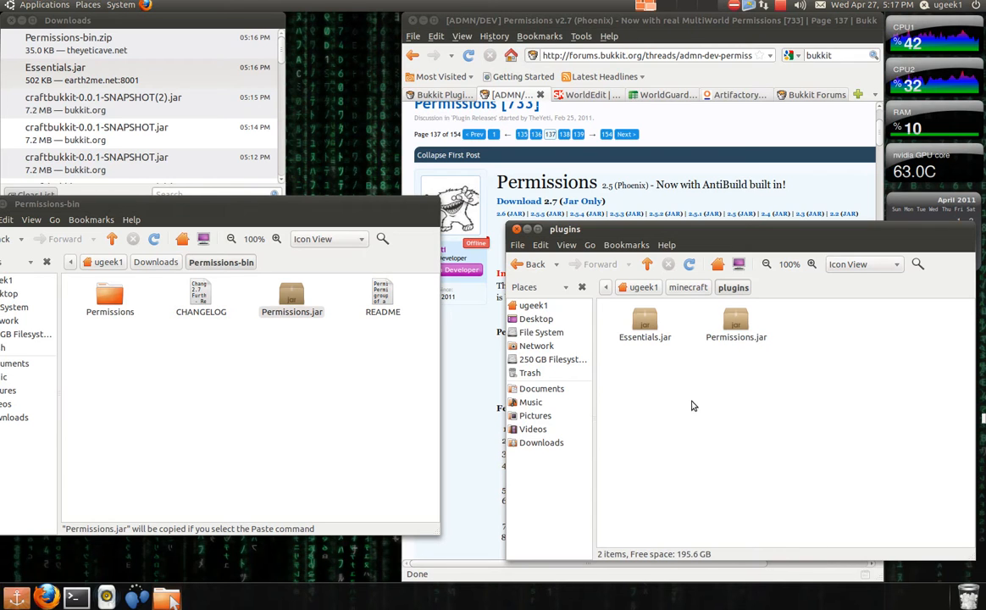
mouse_move(695, 114)
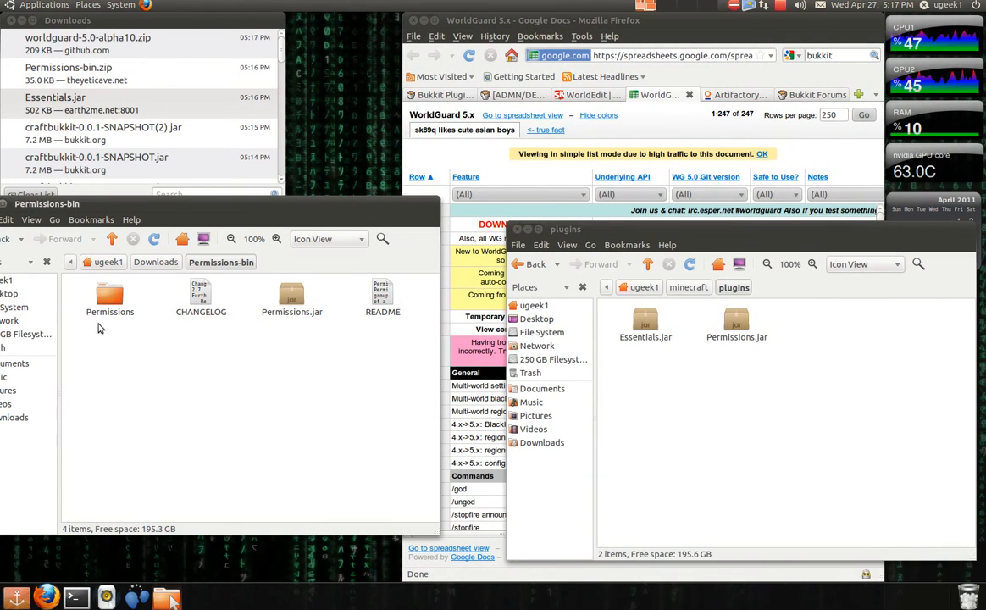
Return Nautilus to the Downloads folder holding worldguard-5.0-alpha10.zip.
click(157, 261)
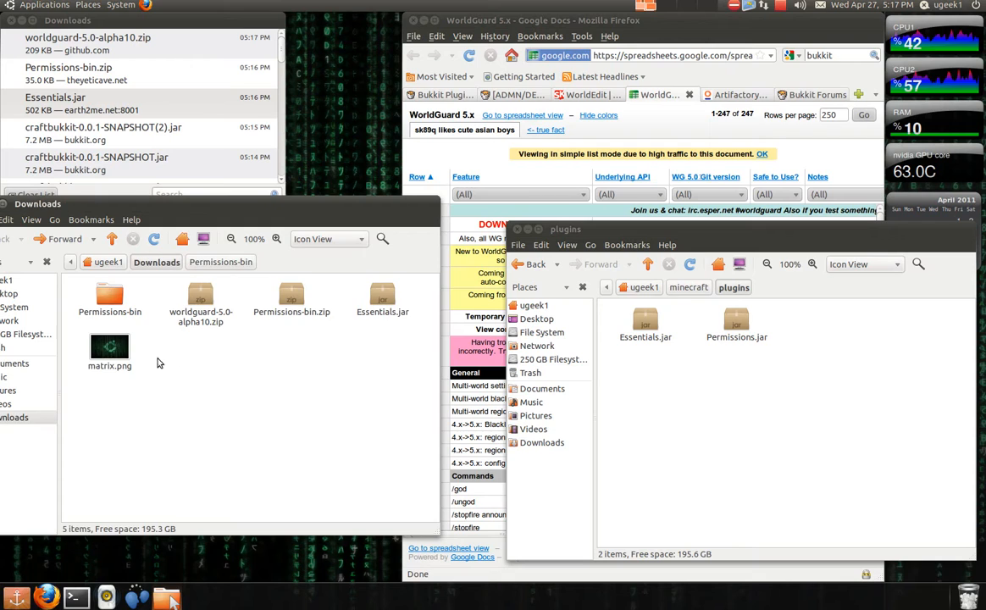
Extract worldguard-5.0-alpha10.zip in Downloads and open its folder.
right_click(291, 300)
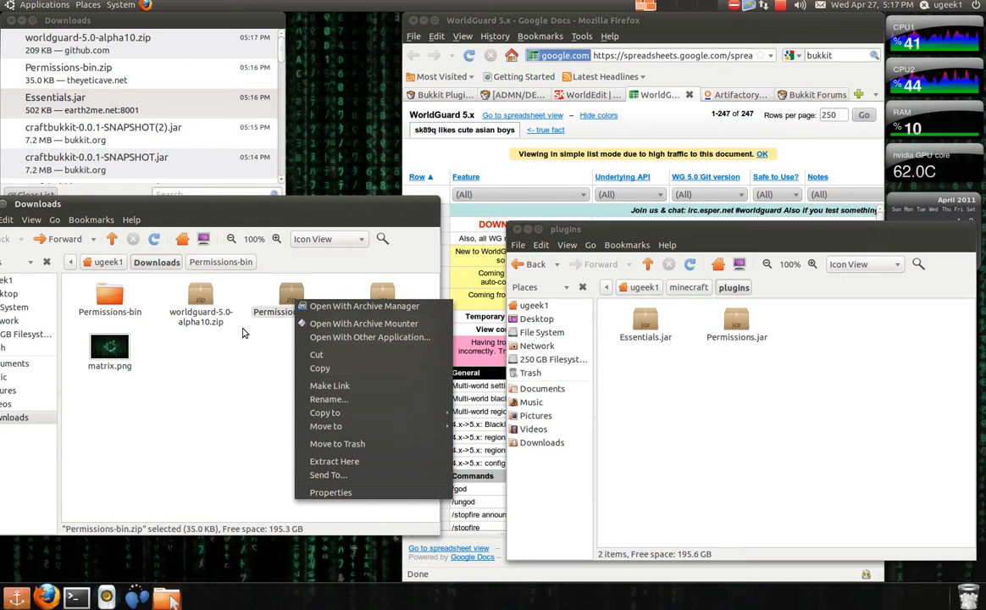
mouse_move(238, 458)
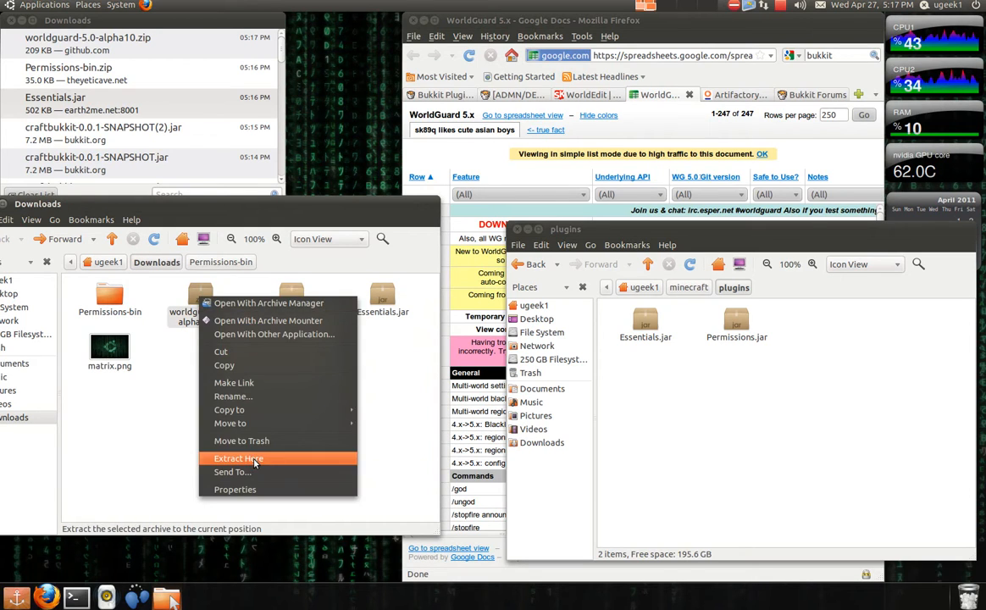
click(238, 458)
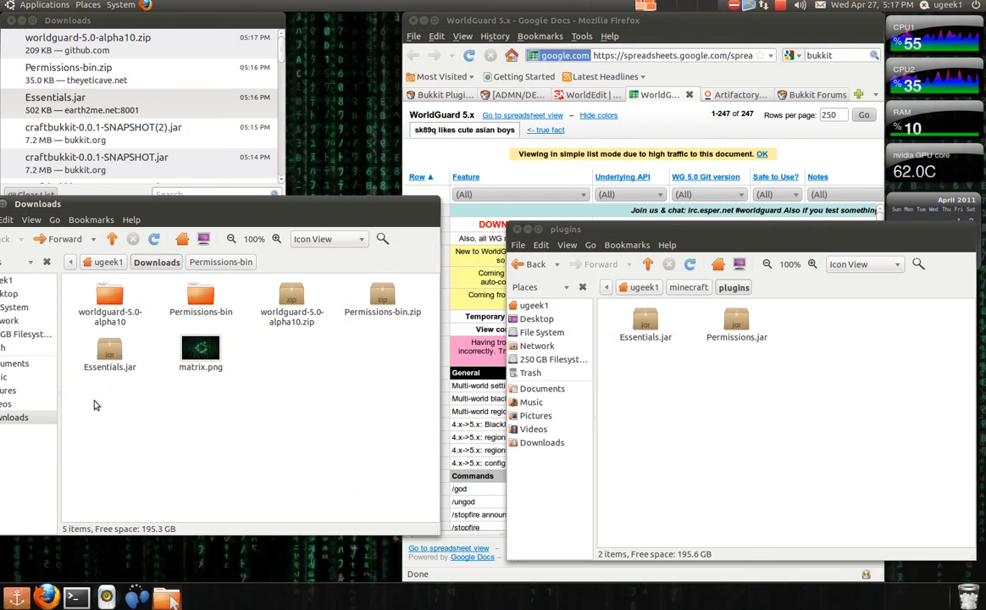
double_click(110, 298)
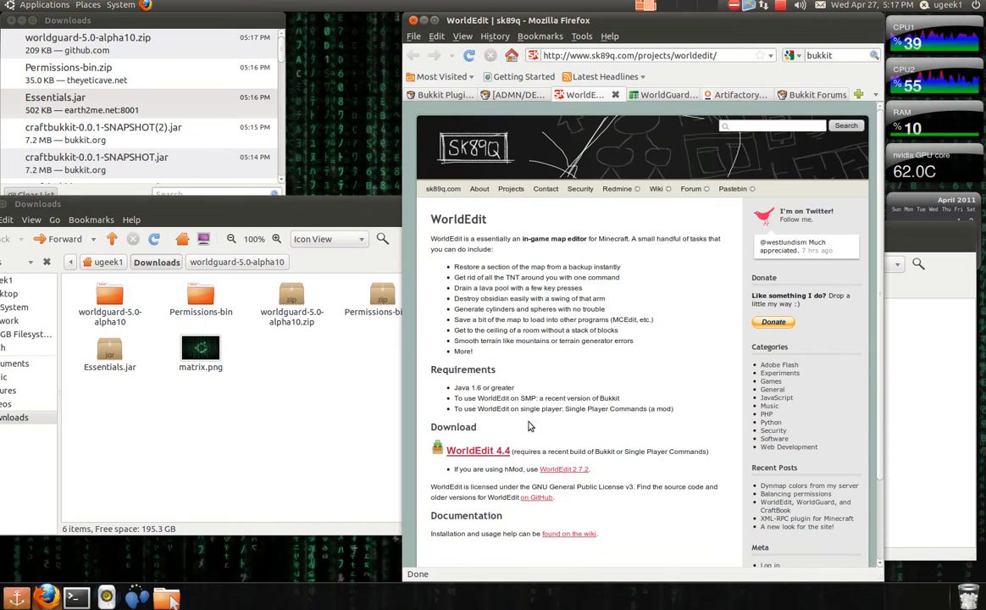
Download and save worldedit-4.4.zip from the WorldEdit 4.4 link.
click(477, 449)
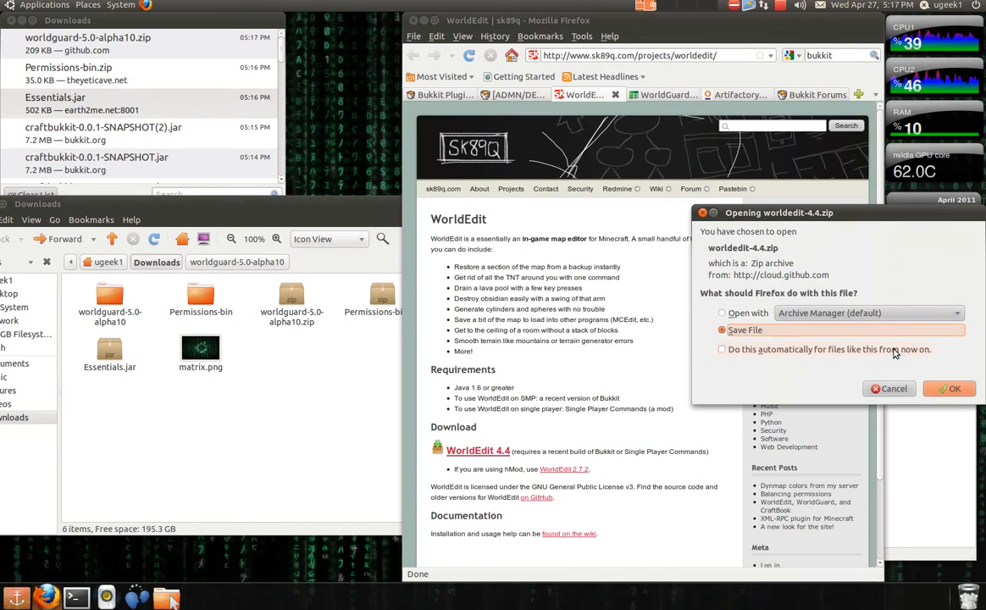
click(949, 388)
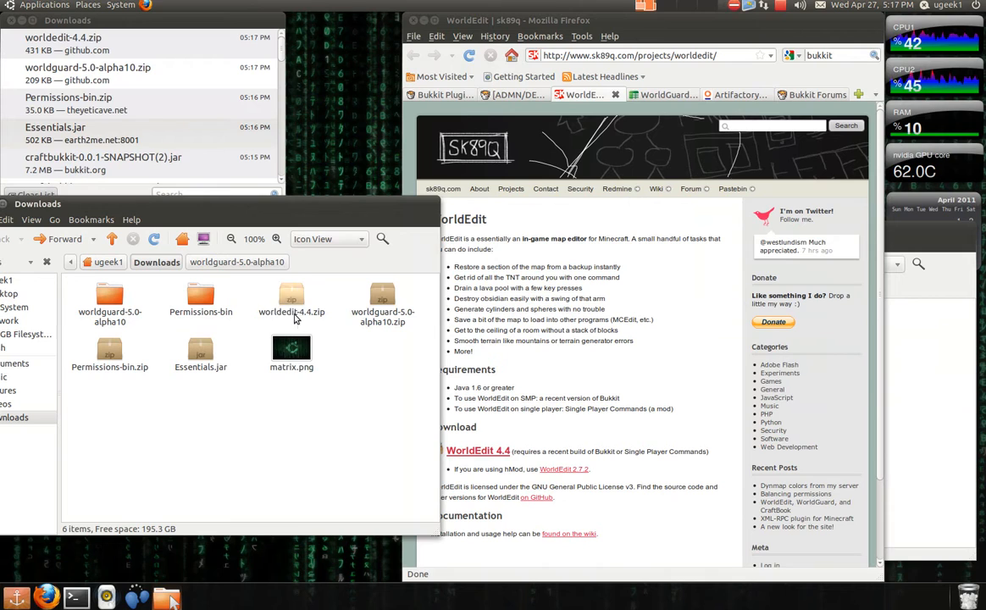
Extract worldedit-4.4.zip, open its folder, and go to the main minecraft folder.
click(291, 301)
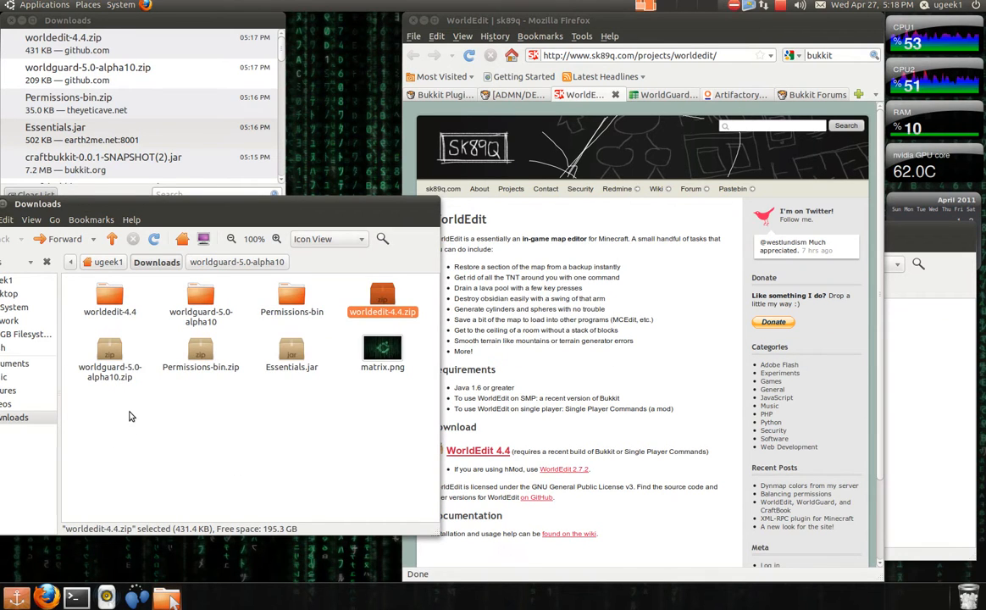
double_click(382, 301)
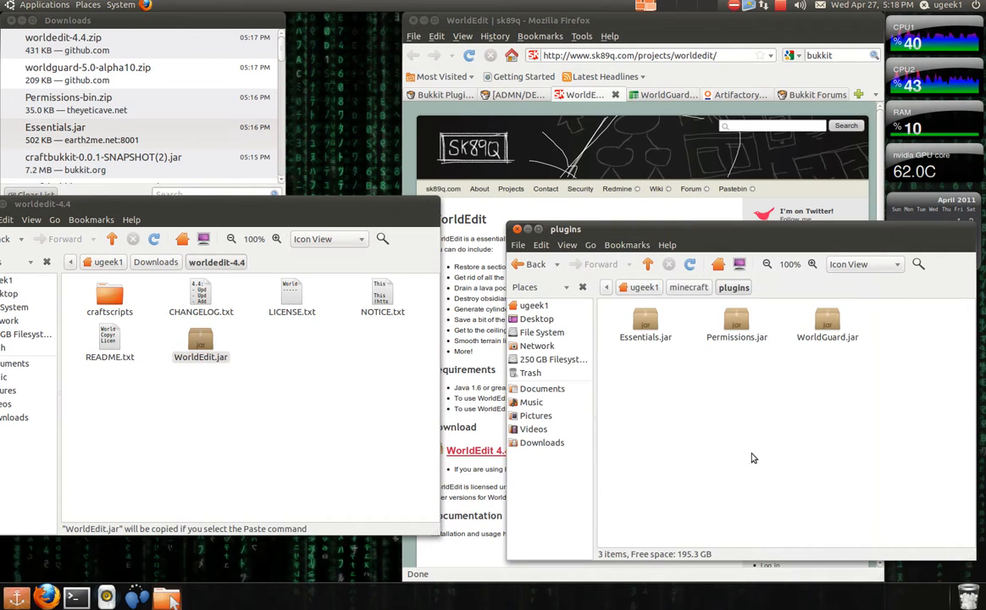
click(827, 322)
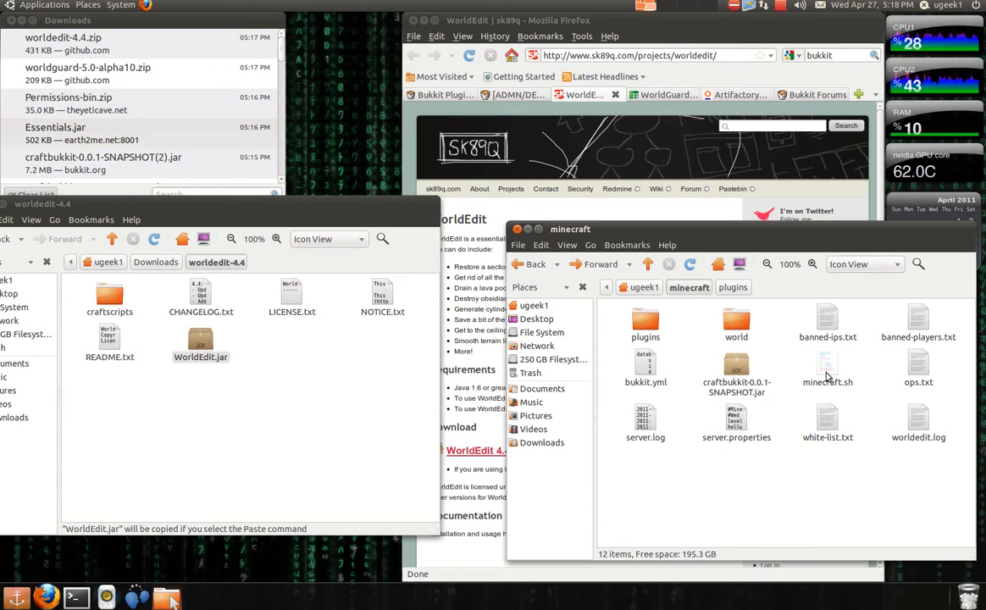
Run minecraft.sh in a terminal to launch the CraftBukkit server.
right_click(828, 370)
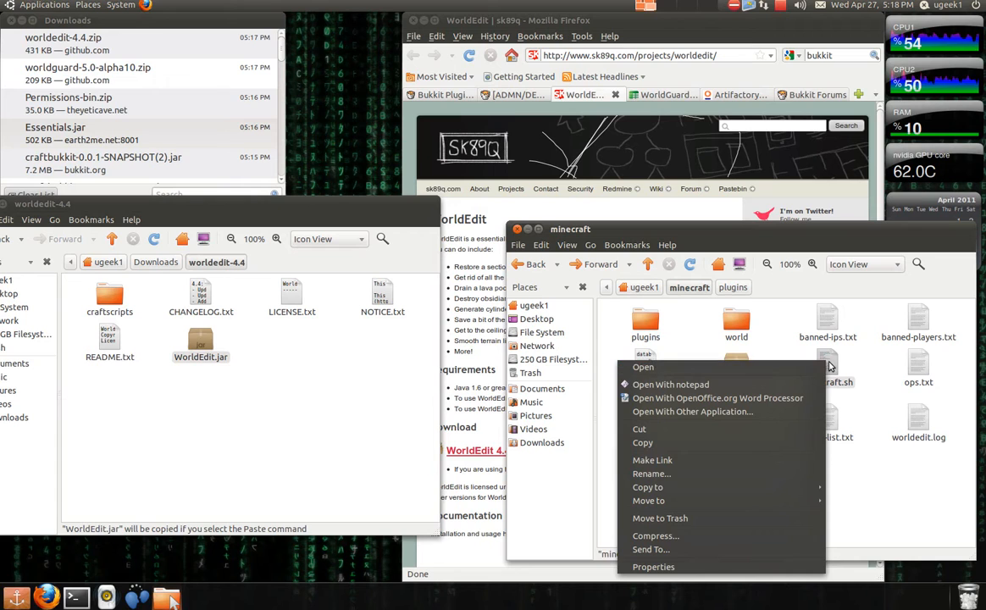
click(642, 367)
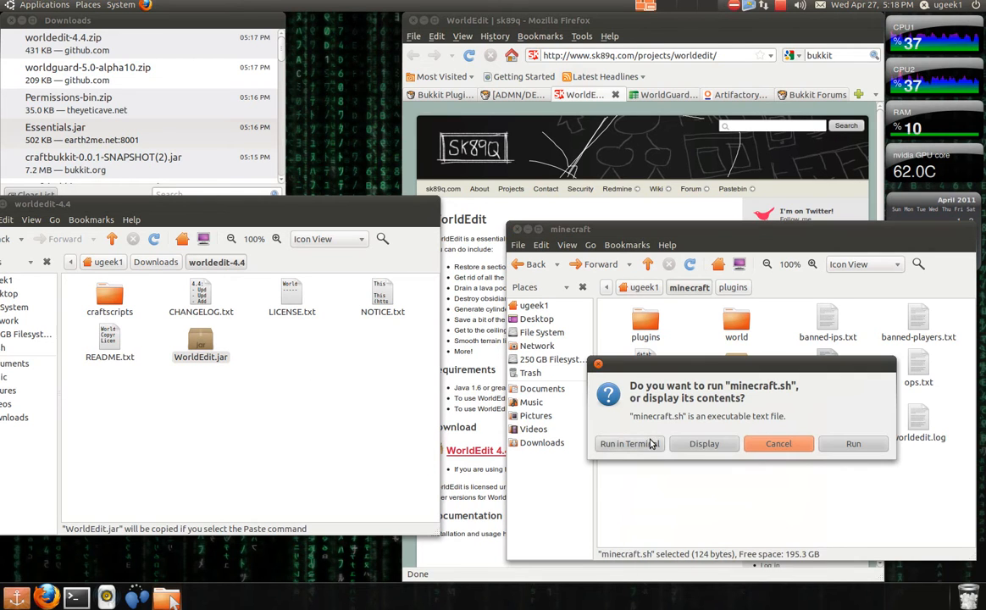
click(625, 443)
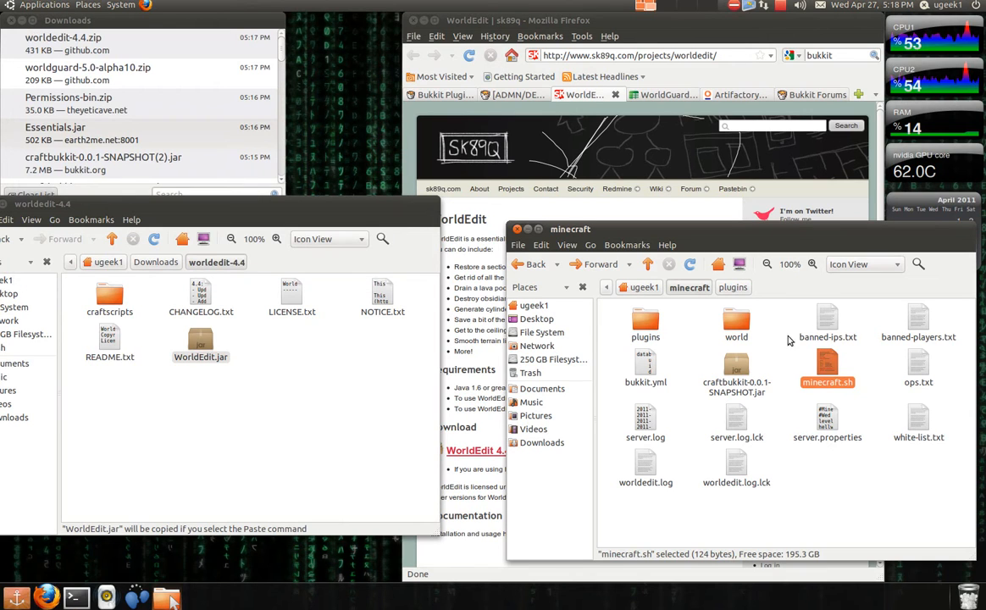
double_click(826, 368)
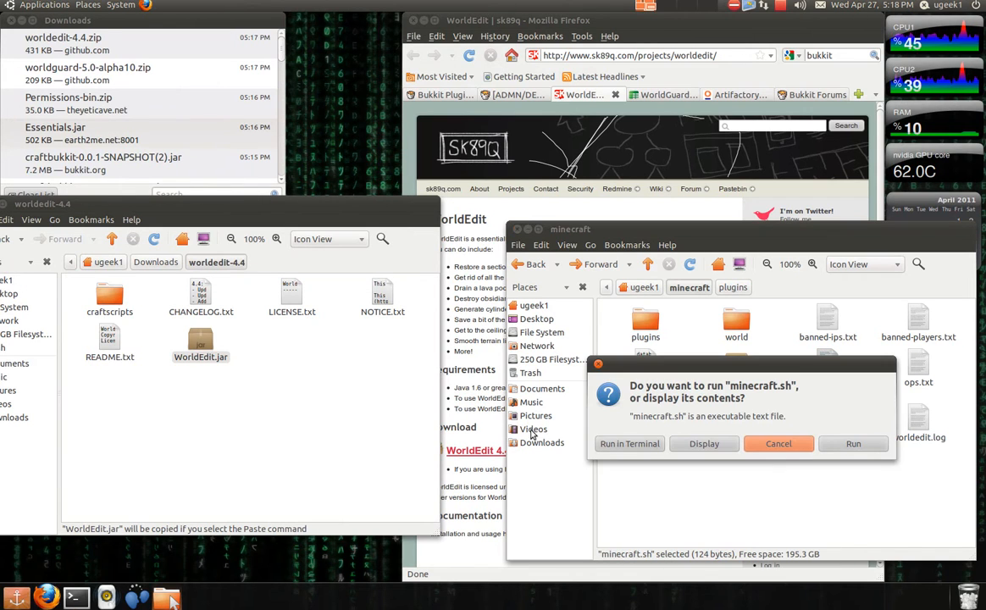
click(630, 443)
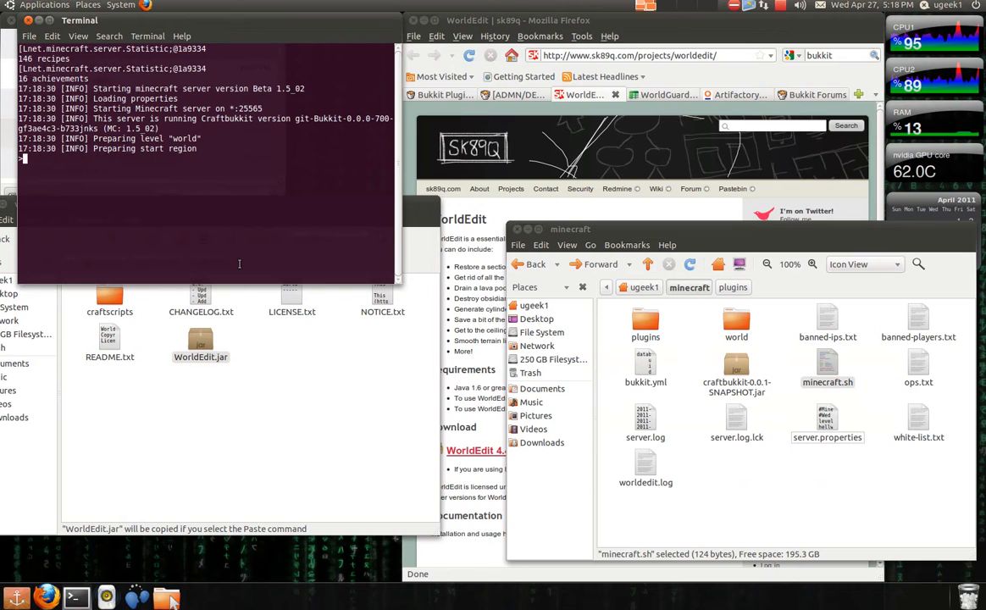